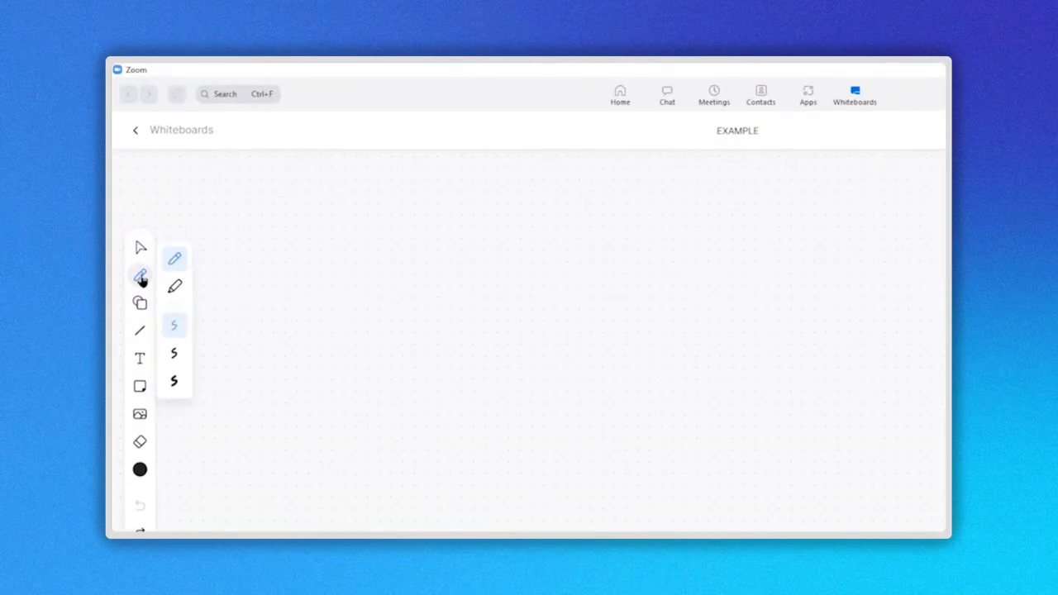
mouse_move(175, 286)
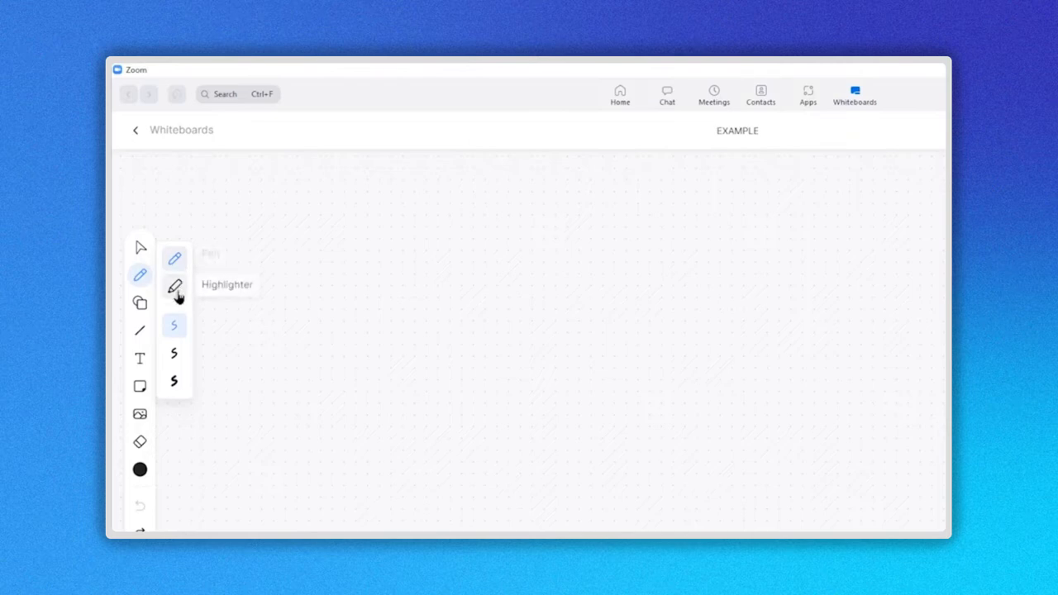
mouse_move(175, 354)
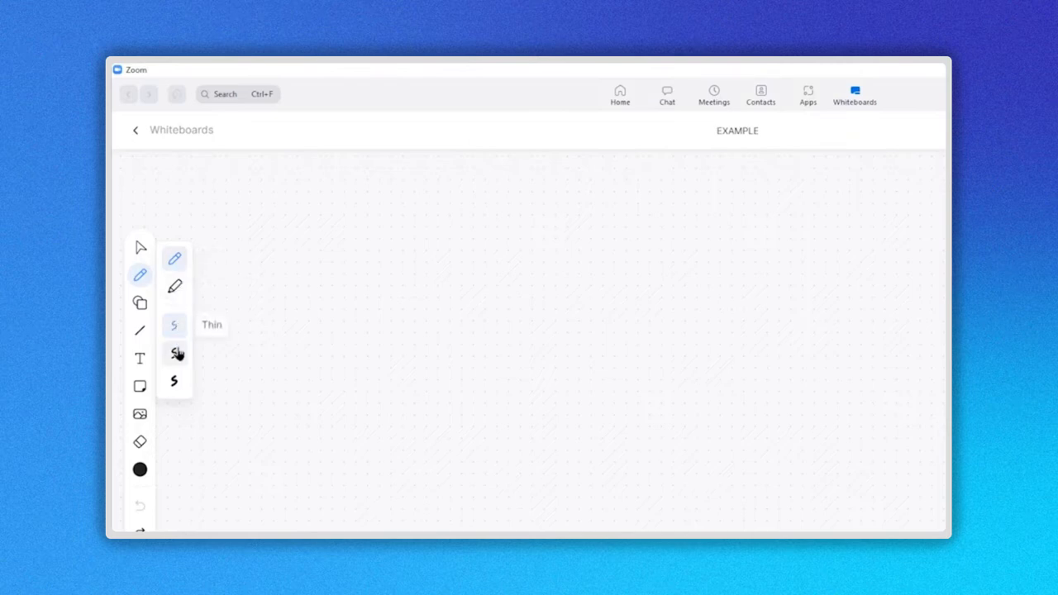
mouse_move(175, 386)
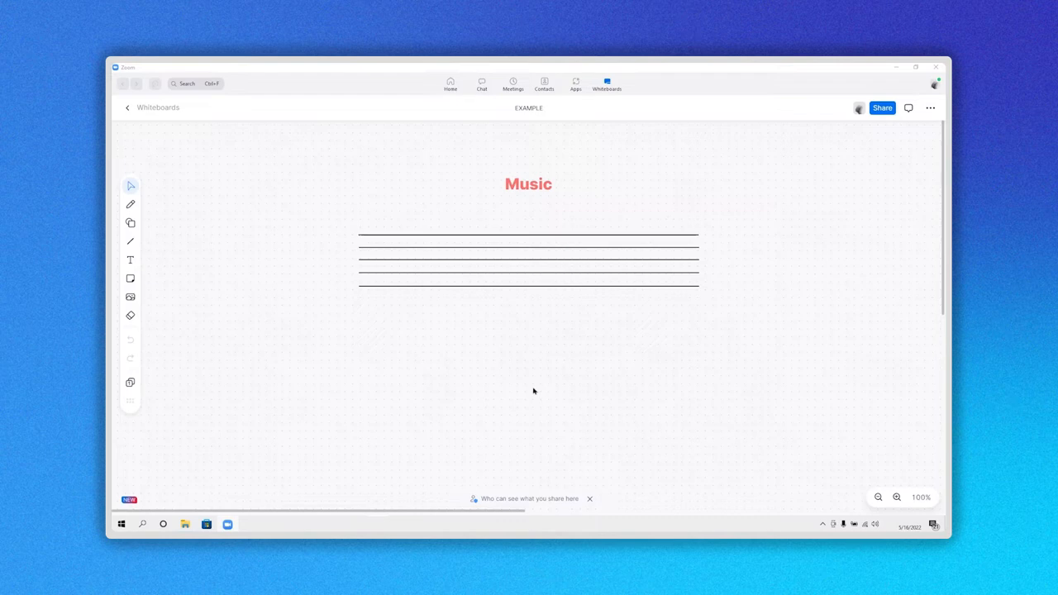
Freehand a black treble clef with the pen at the left end of the staff.
click(129, 205)
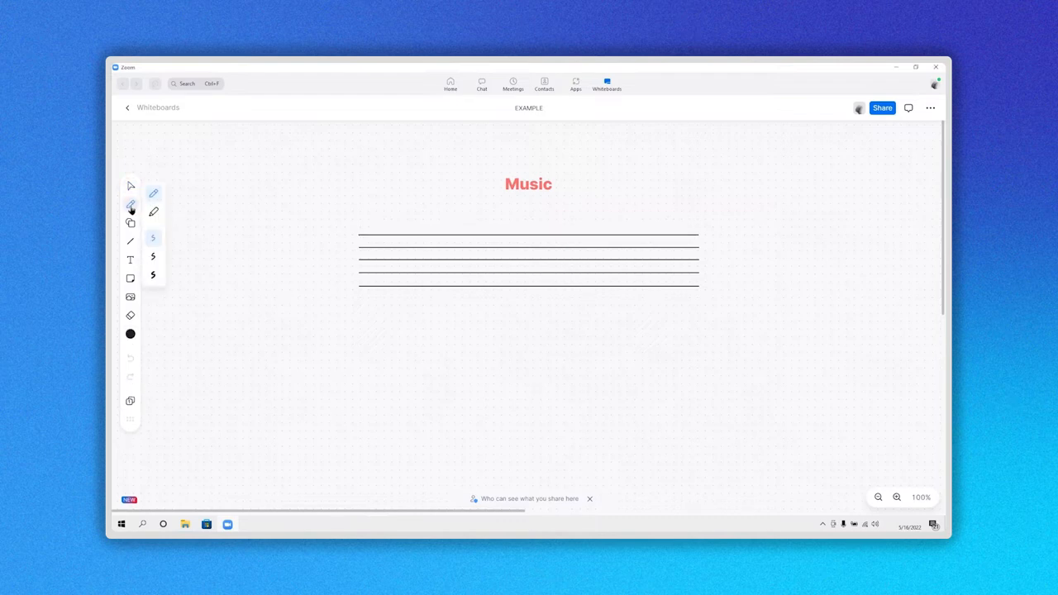
click(152, 275)
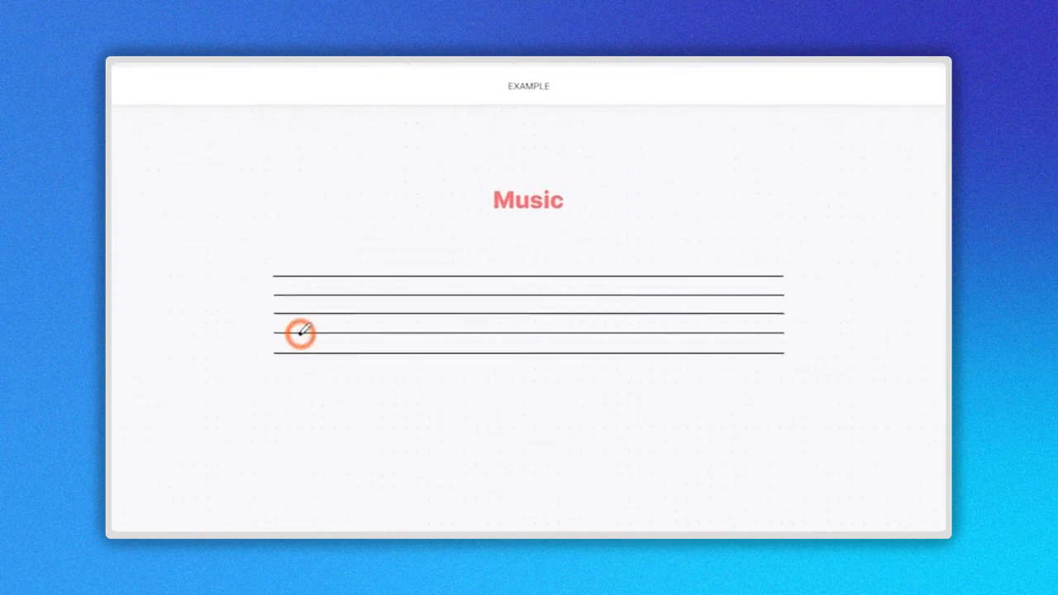
drag(298, 334, 327, 323)
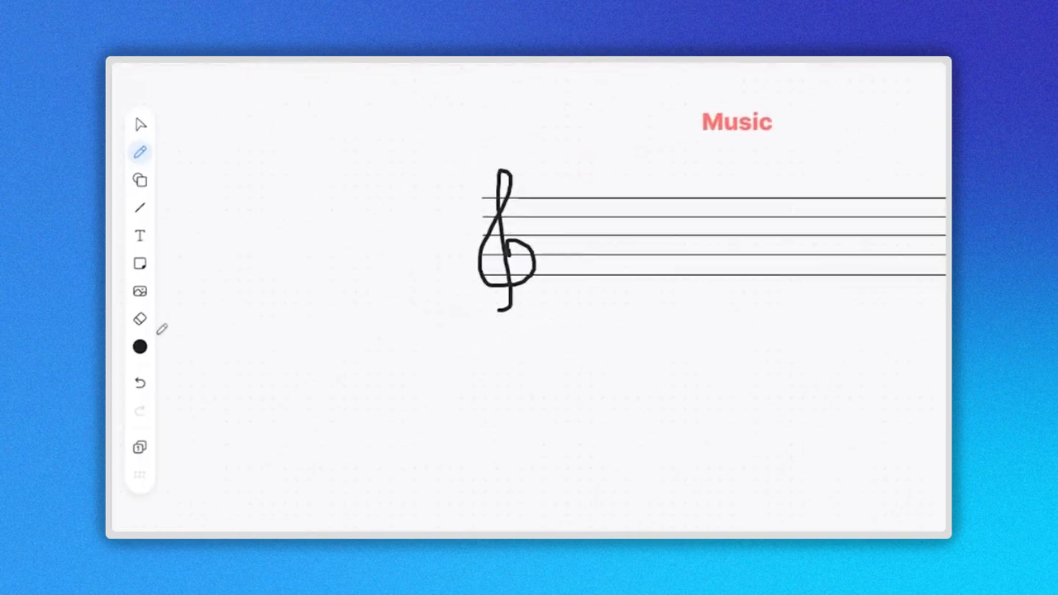
Draw green notes on the staff, then undo the most recent stroke.
click(139, 347)
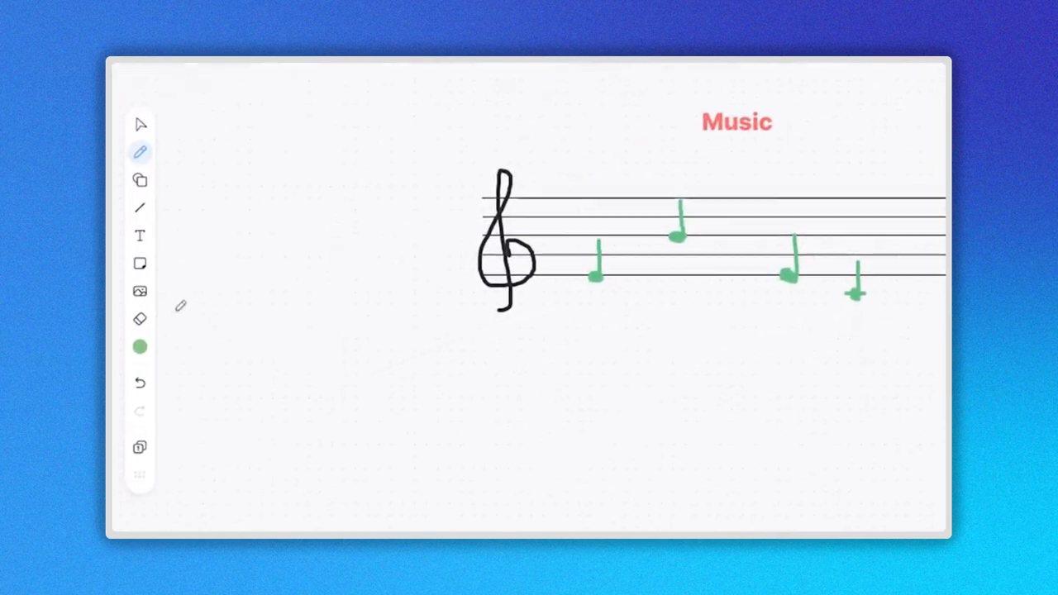
click(139, 319)
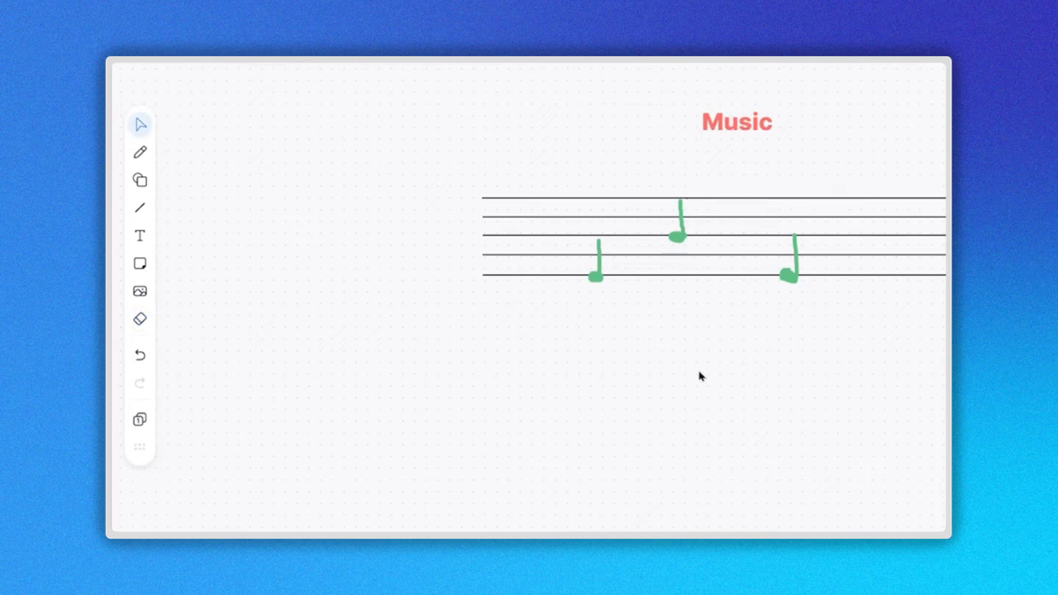
mouse_move(139, 355)
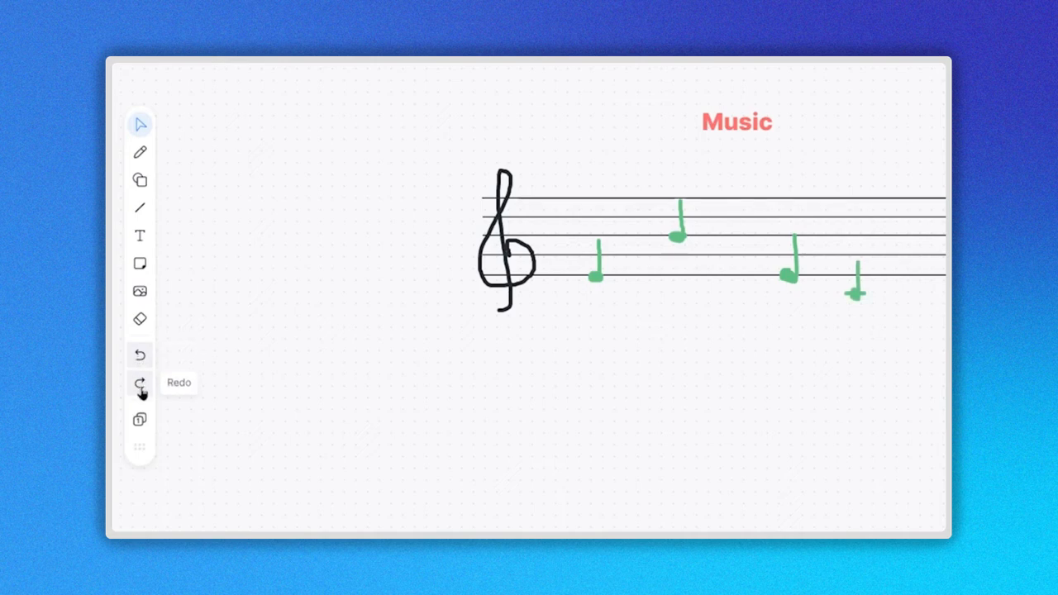
click(139, 354)
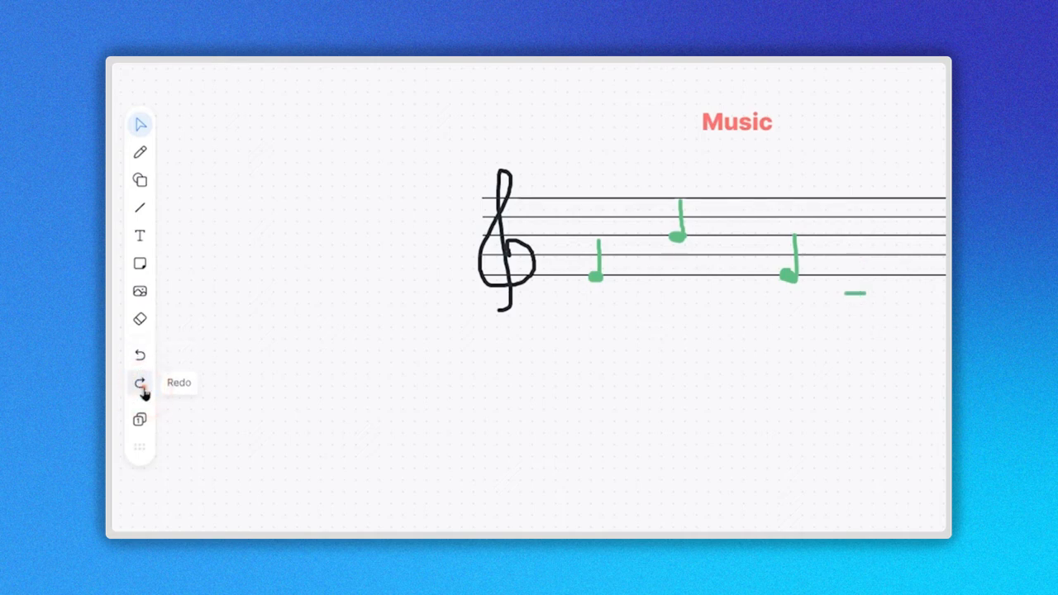
click(139, 354)
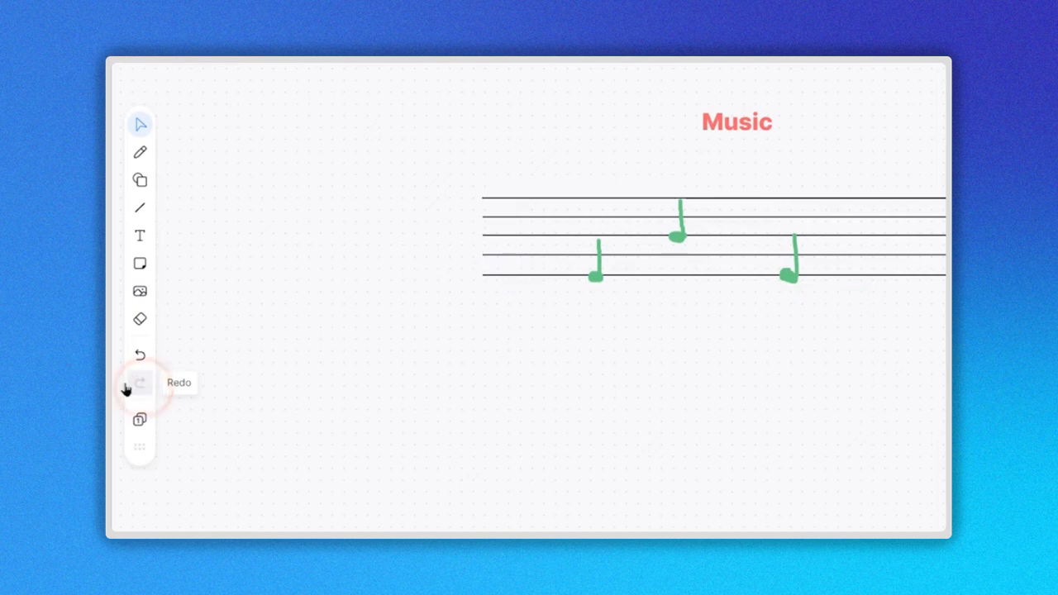